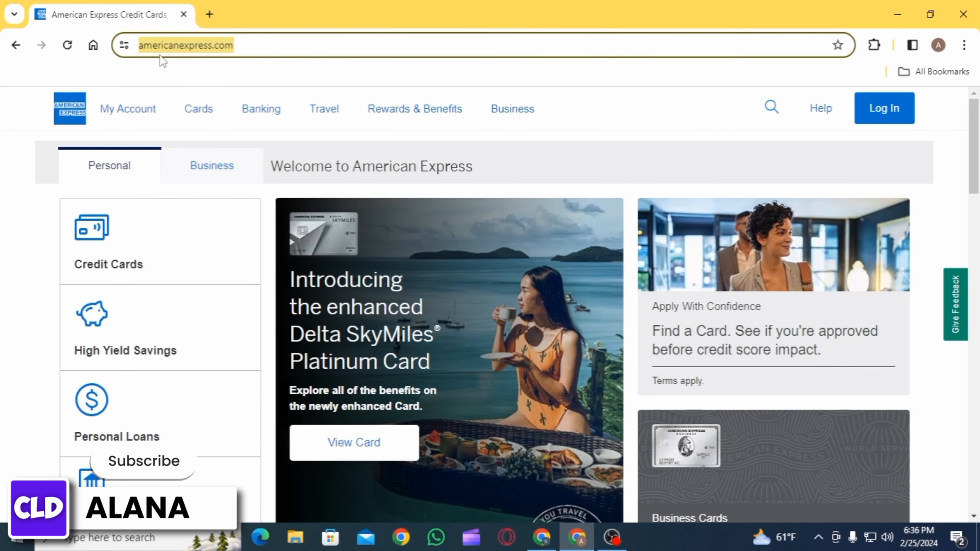
Go from the American Express home page to the account log-in page
scroll("down", 3)
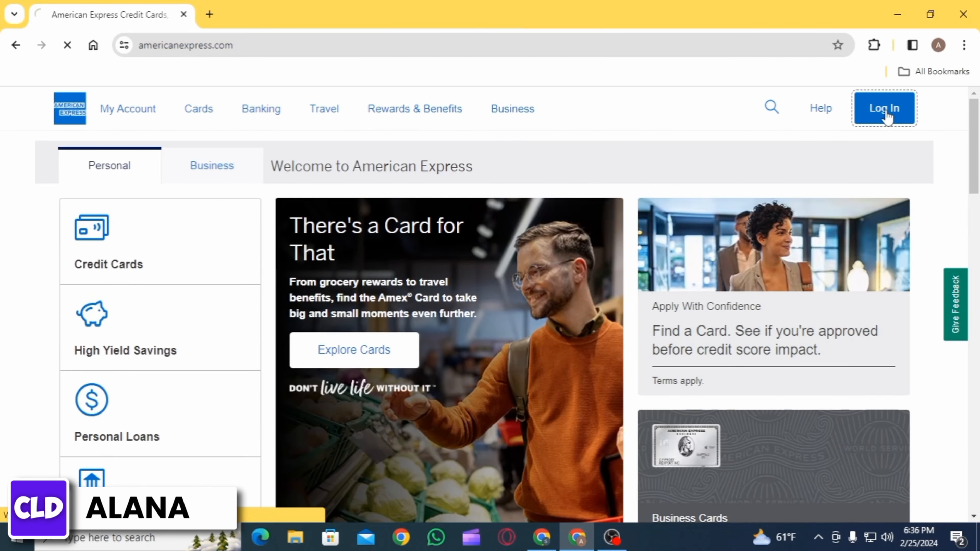
left_click(886, 108)
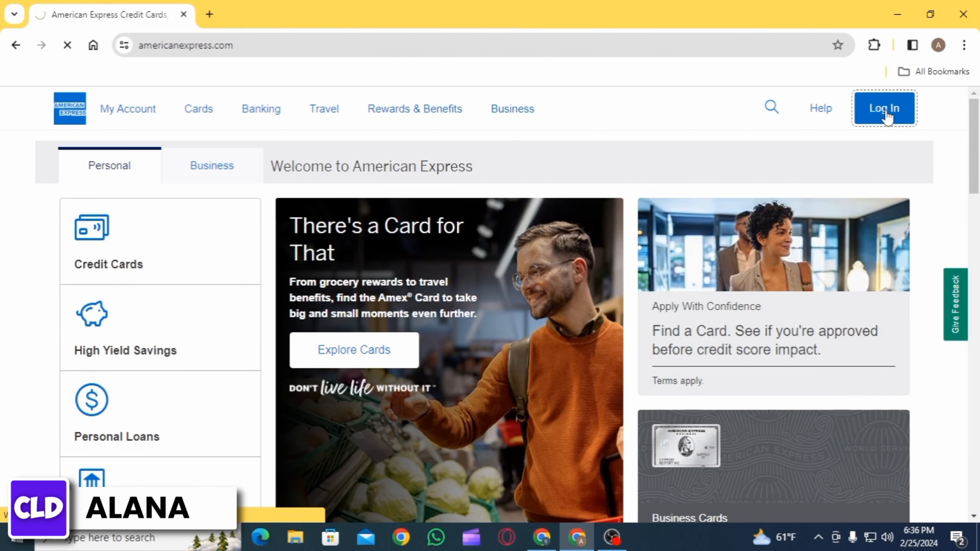
left_click(884, 108)
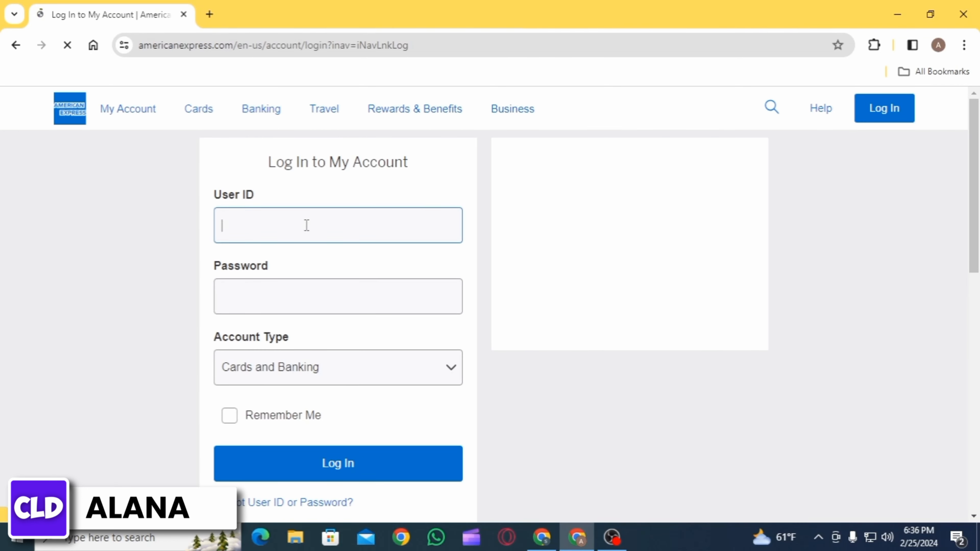
type("alanaboz")
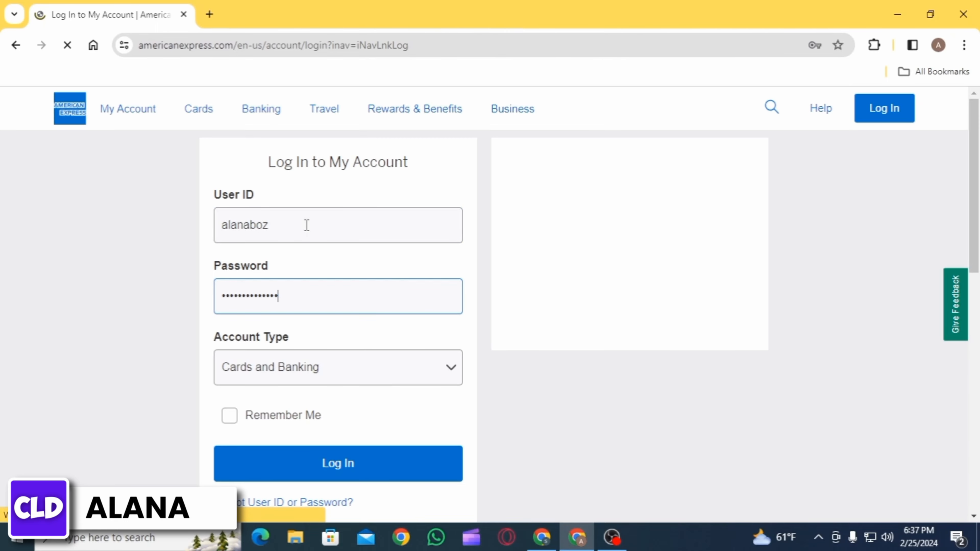
scroll("down", 3)
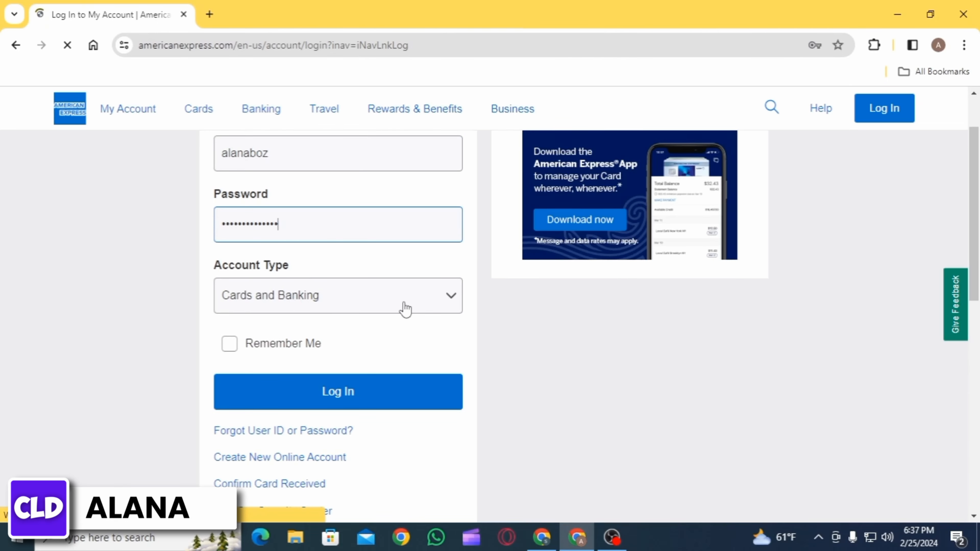
Keep Cards and Banking as the account type and turn on Remember Me
left_click(337, 298)
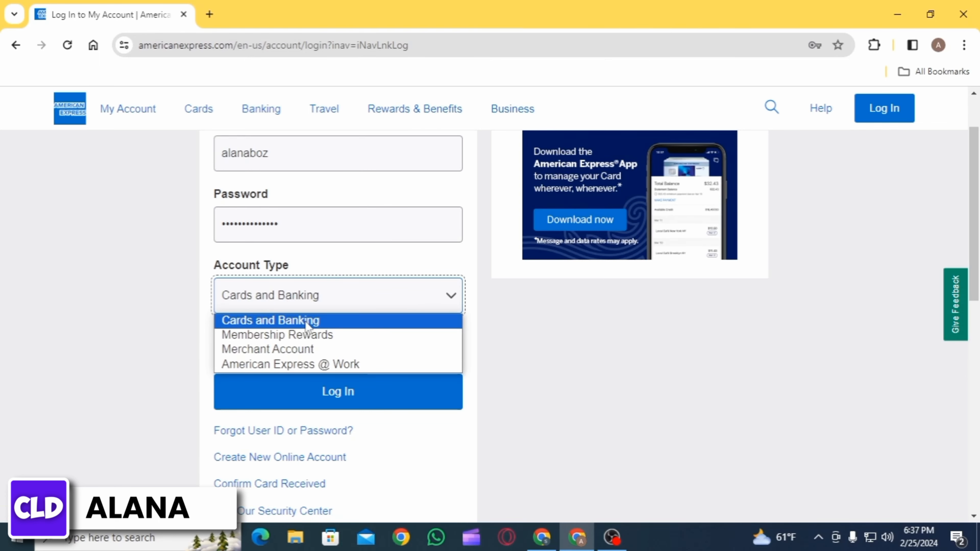
mouse_move(340, 371)
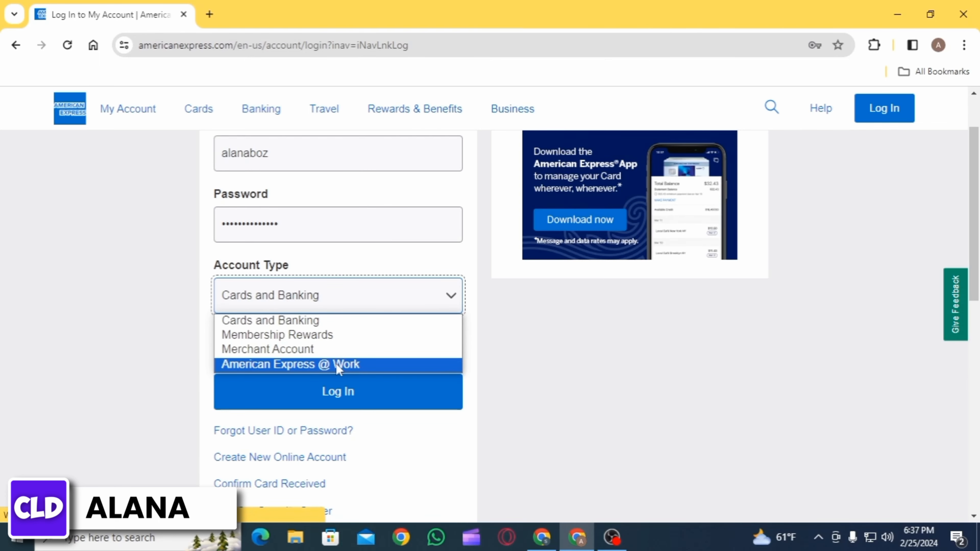
mouse_move(336, 333)
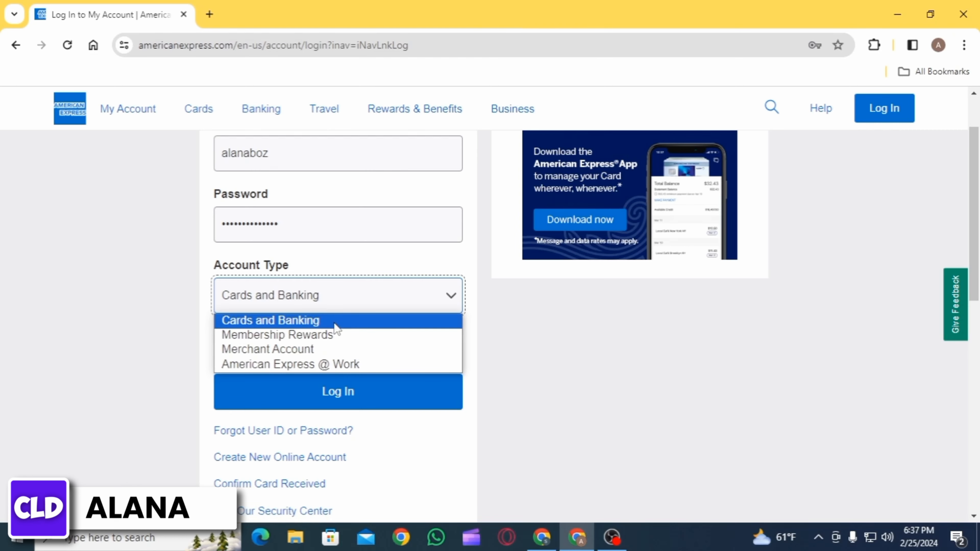
left_click(271, 321)
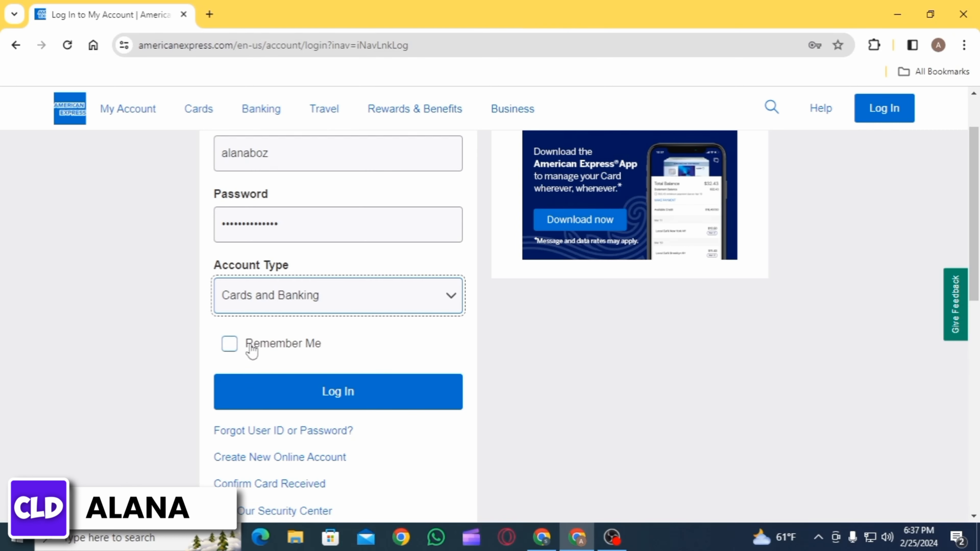
left_click(230, 344)
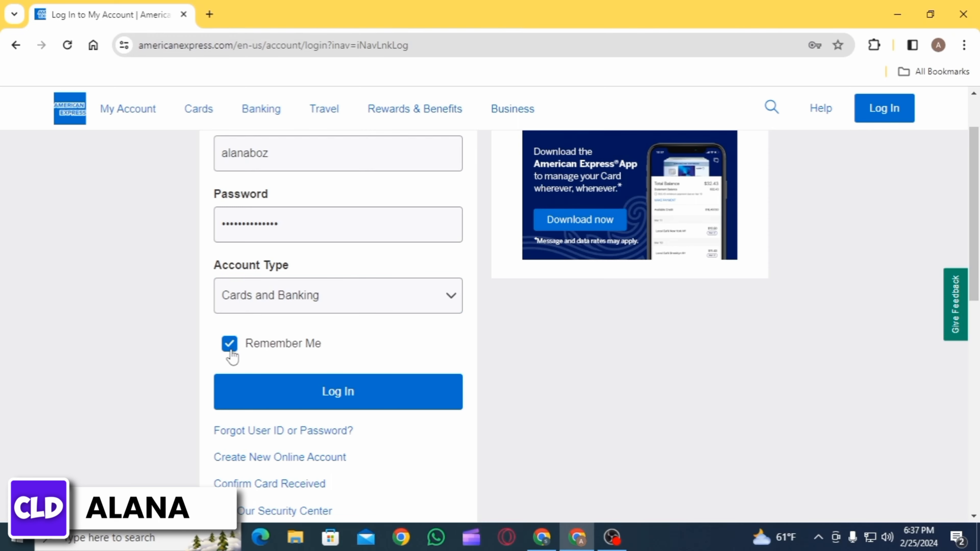
Turn Remember Me back off and follow the Forgot User ID or Password link
left_click(229, 344)
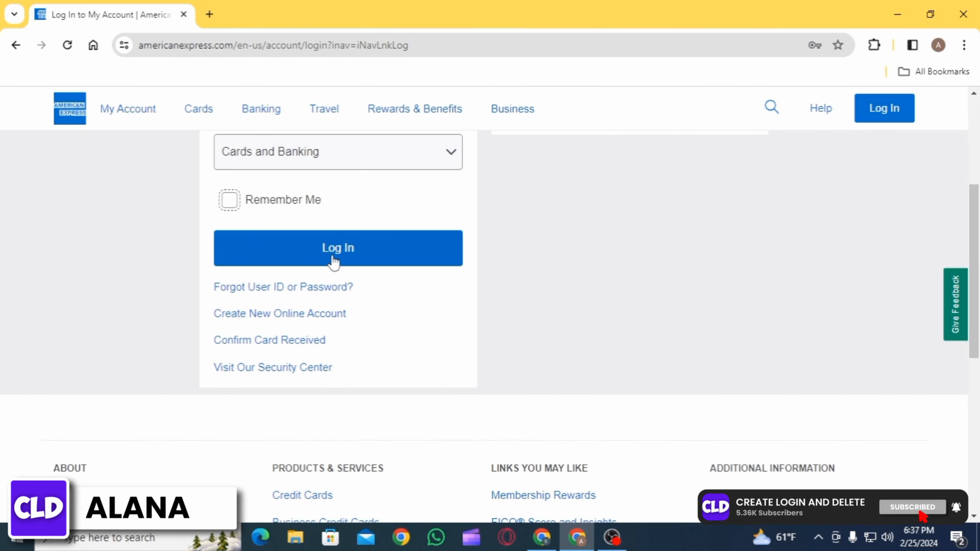
mouse_move(330, 270)
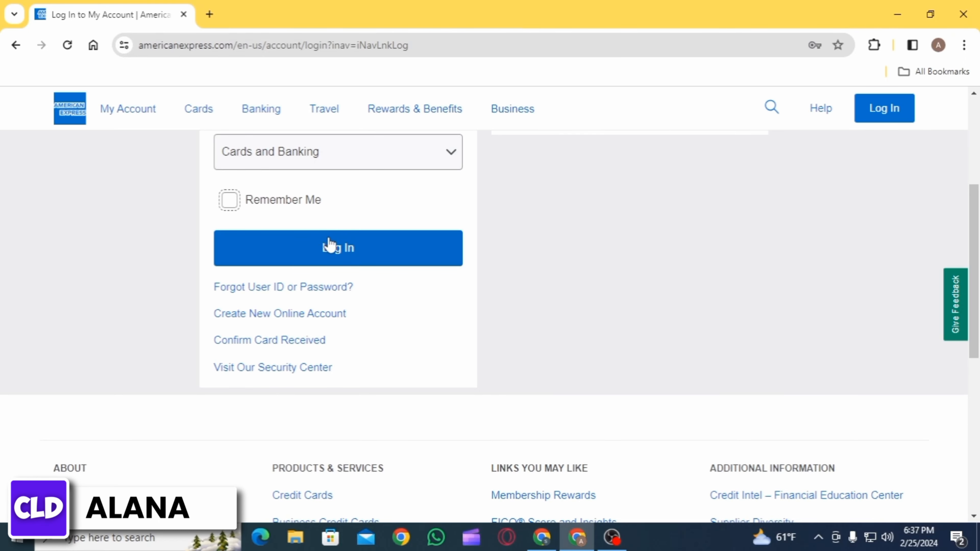
mouse_move(227, 295)
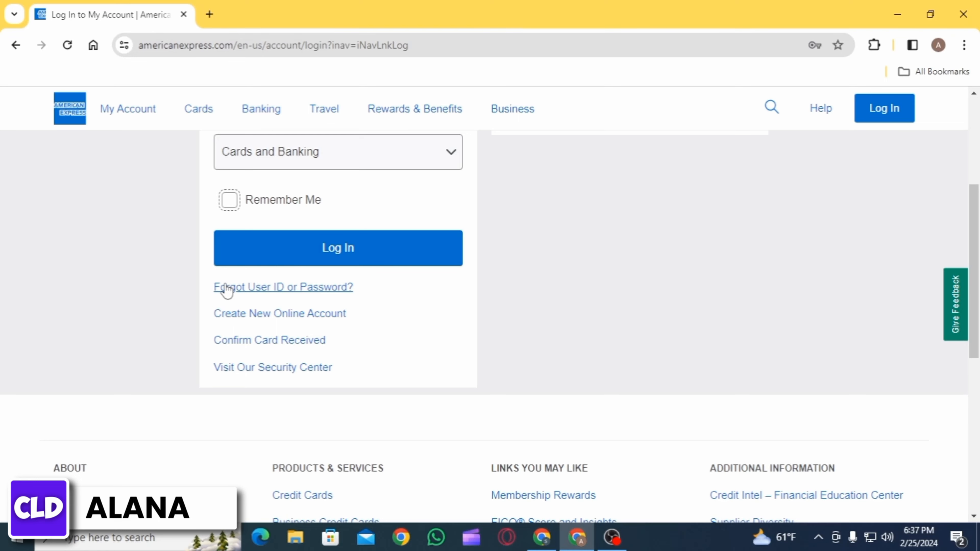
left_click(283, 288)
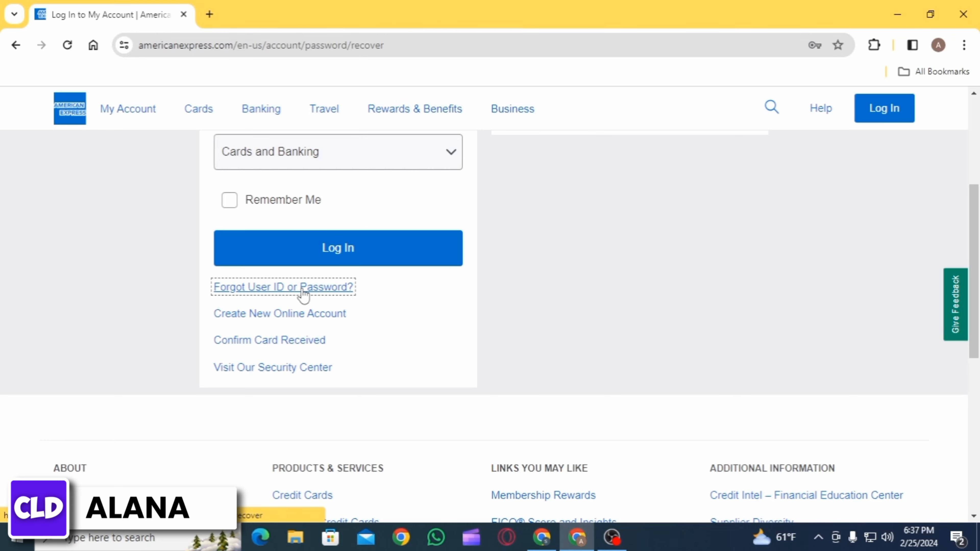
Show the Forgot User ID recovery page, then switch to Forgot Password recovery
left_click(283, 287)
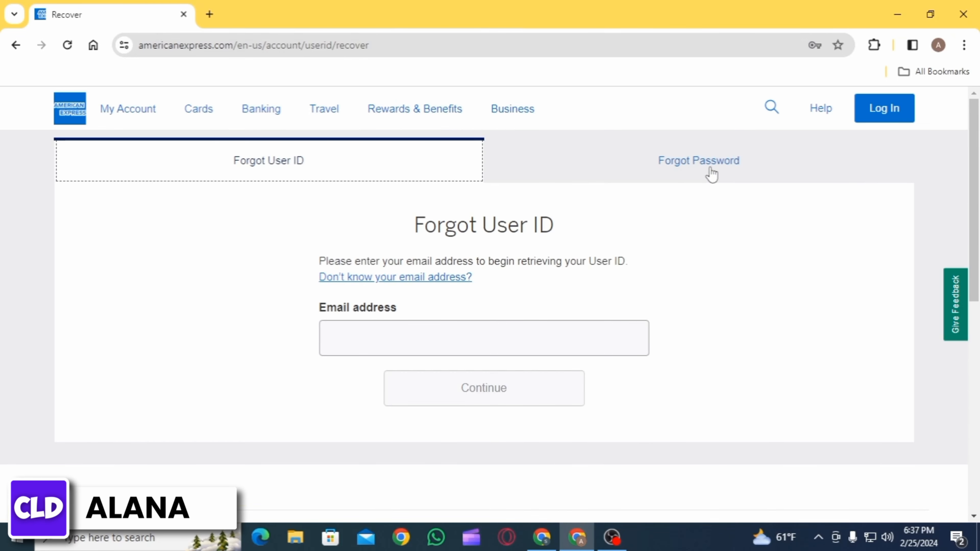
mouse_move(706, 172)
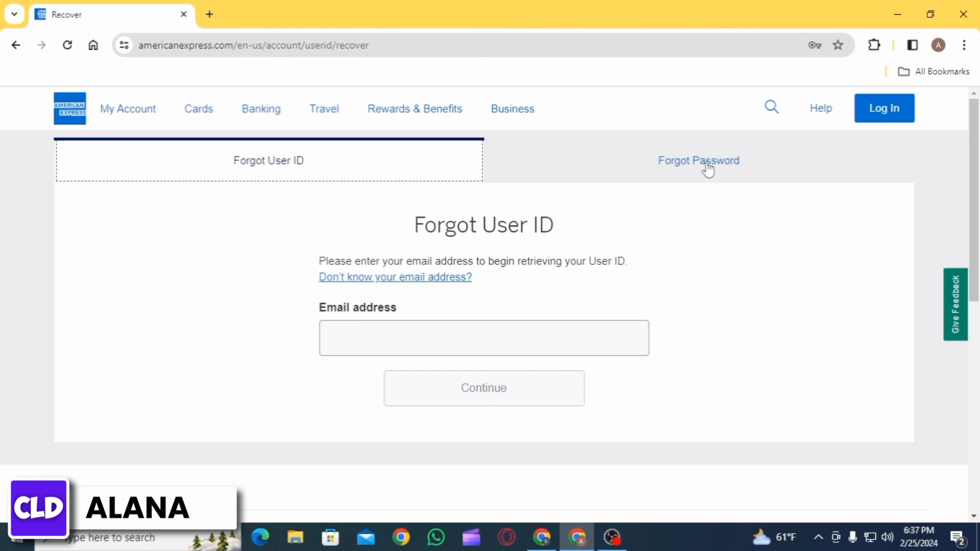
mouse_move(643, 278)
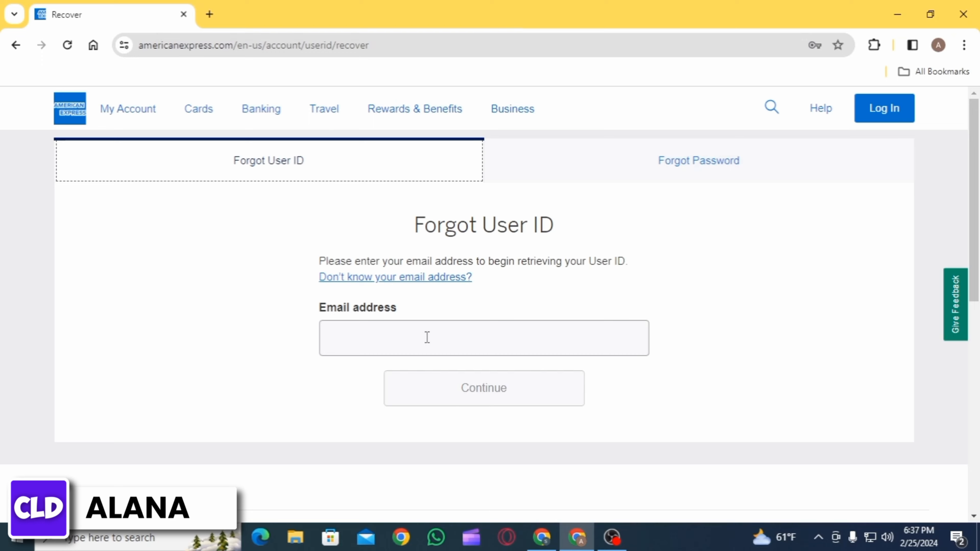
left_click(700, 160)
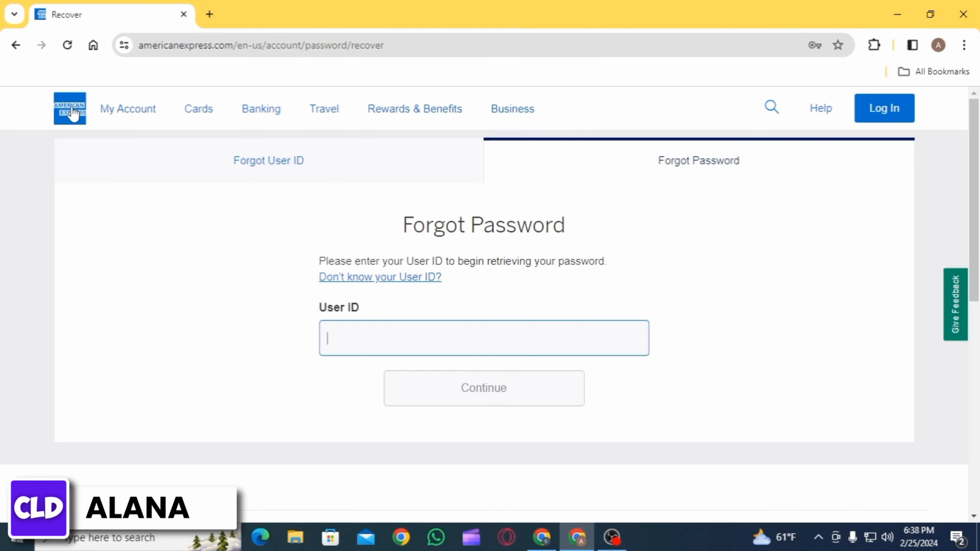
Return to the log-in page and bring the Create New Online Account link into view
left_click(884, 109)
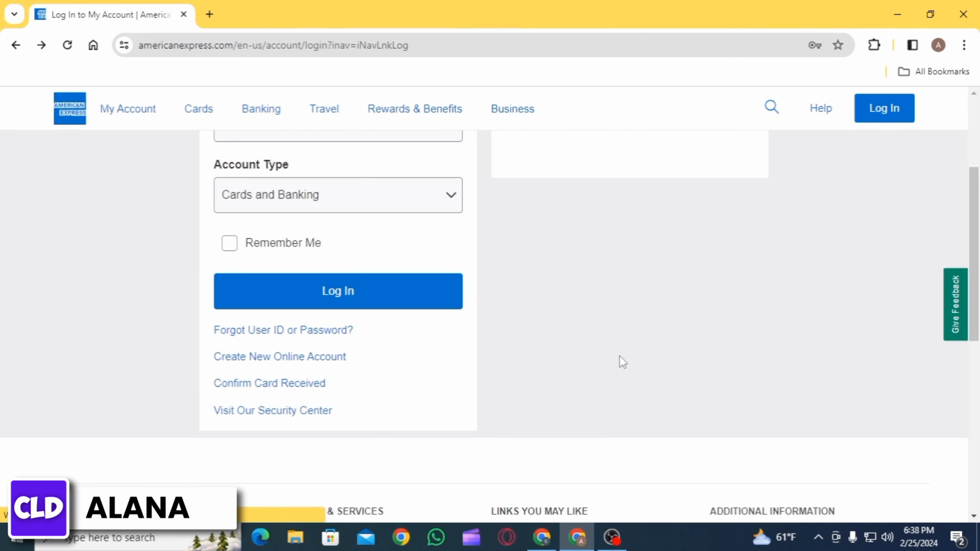
scroll("down", 3)
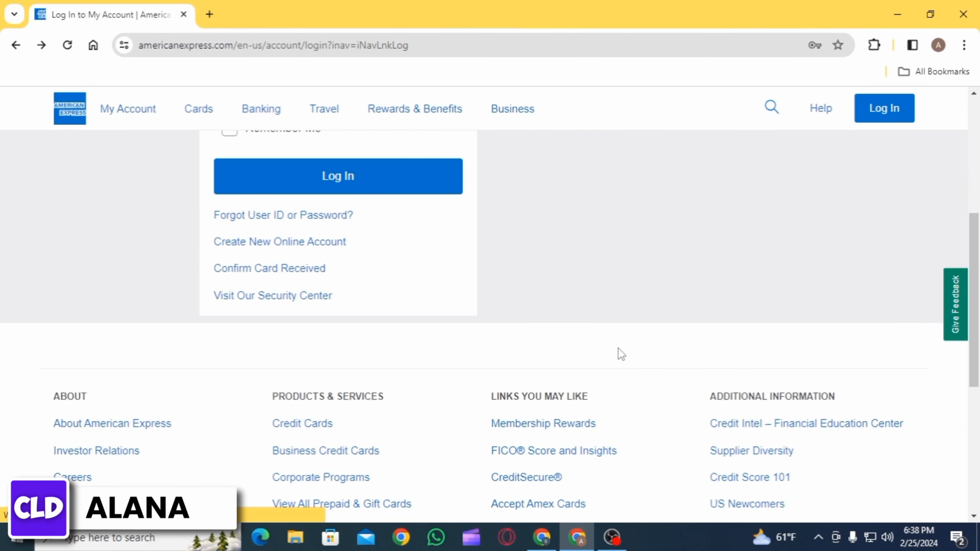
mouse_move(589, 361)
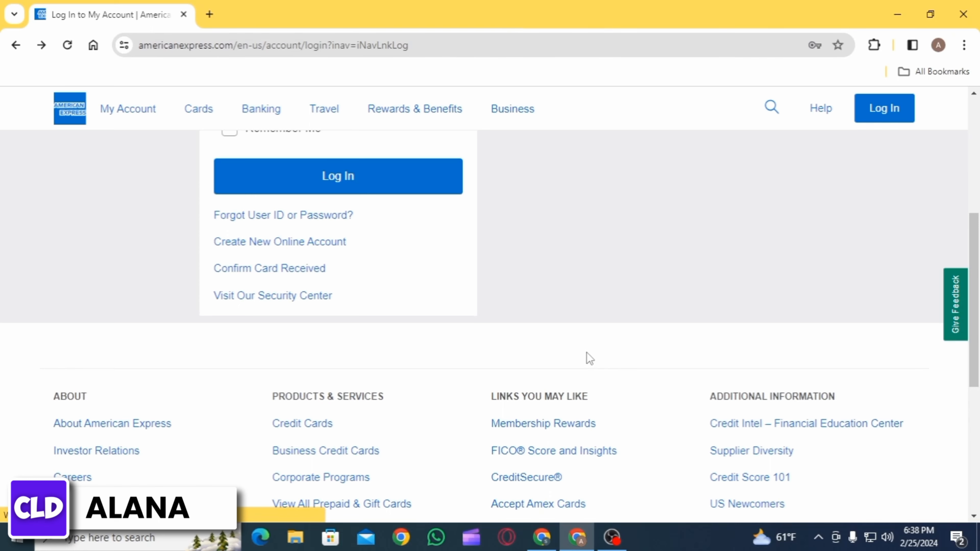
mouse_move(584, 359)
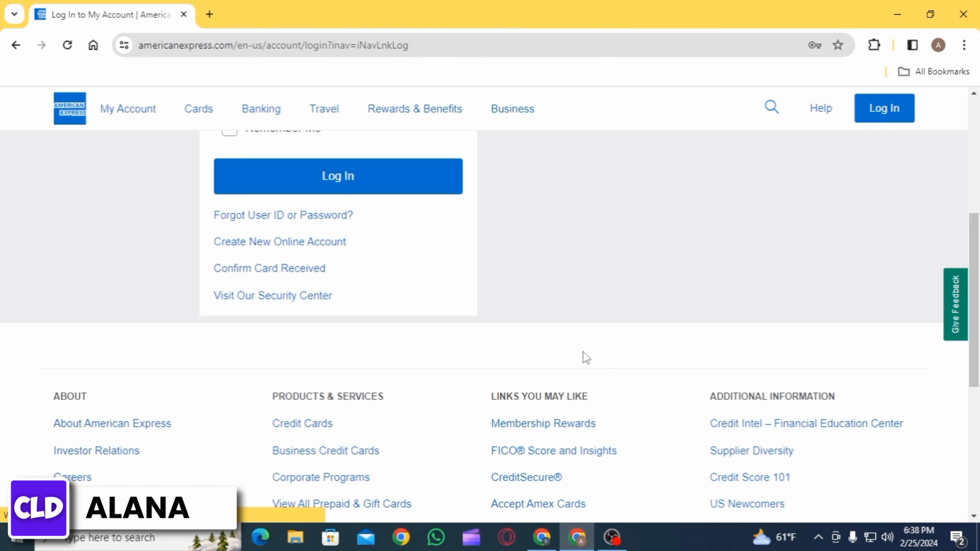
mouse_move(573, 350)
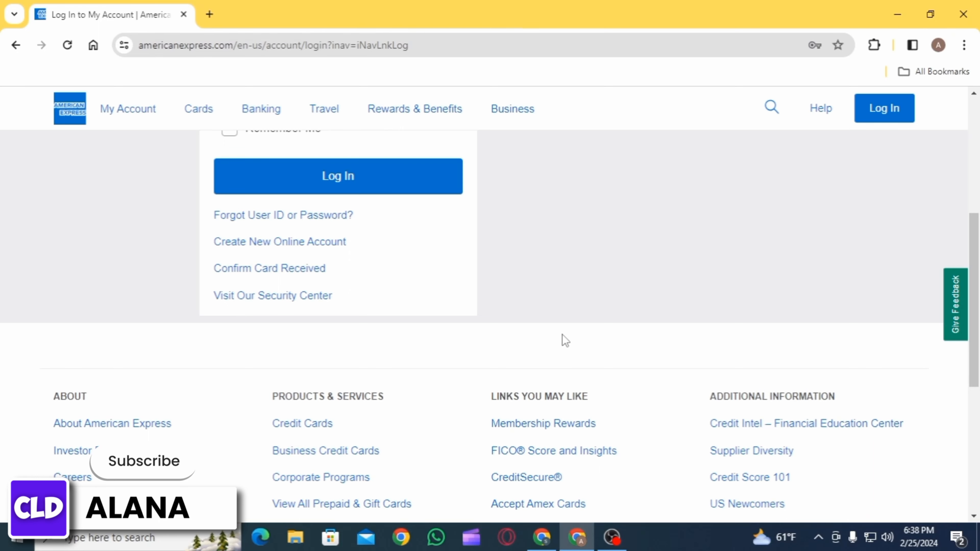
left_click(144, 461)
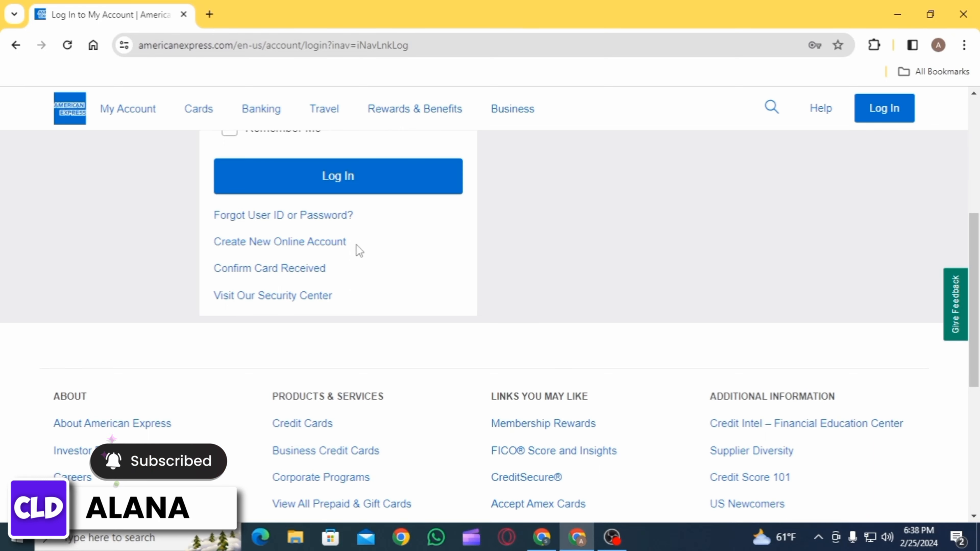